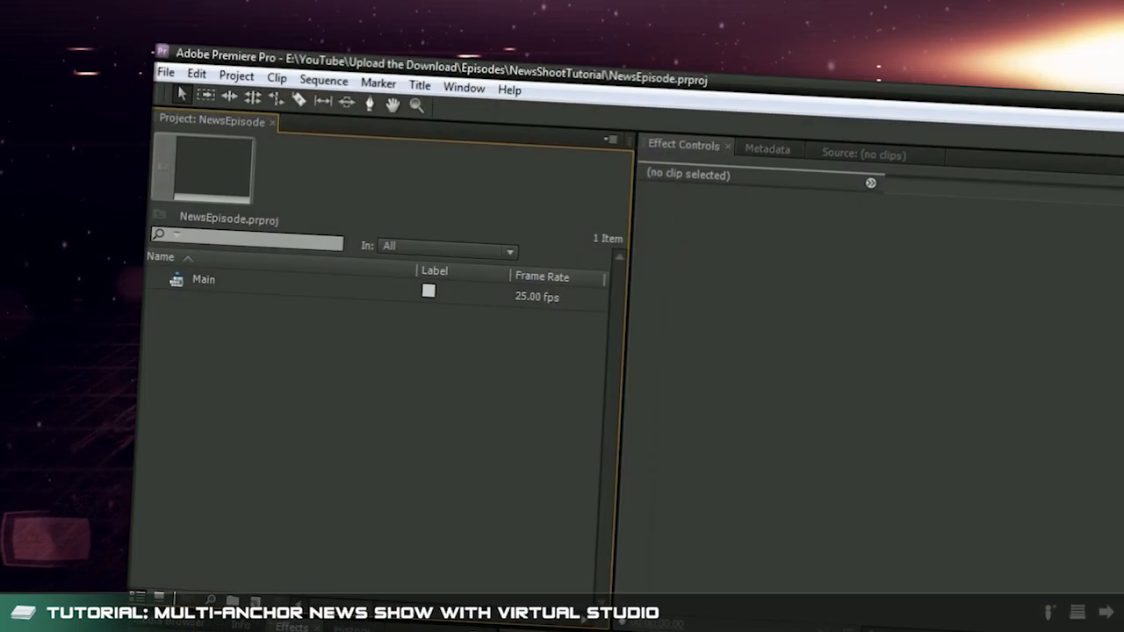
pyautogui.moveTo(214, 383)
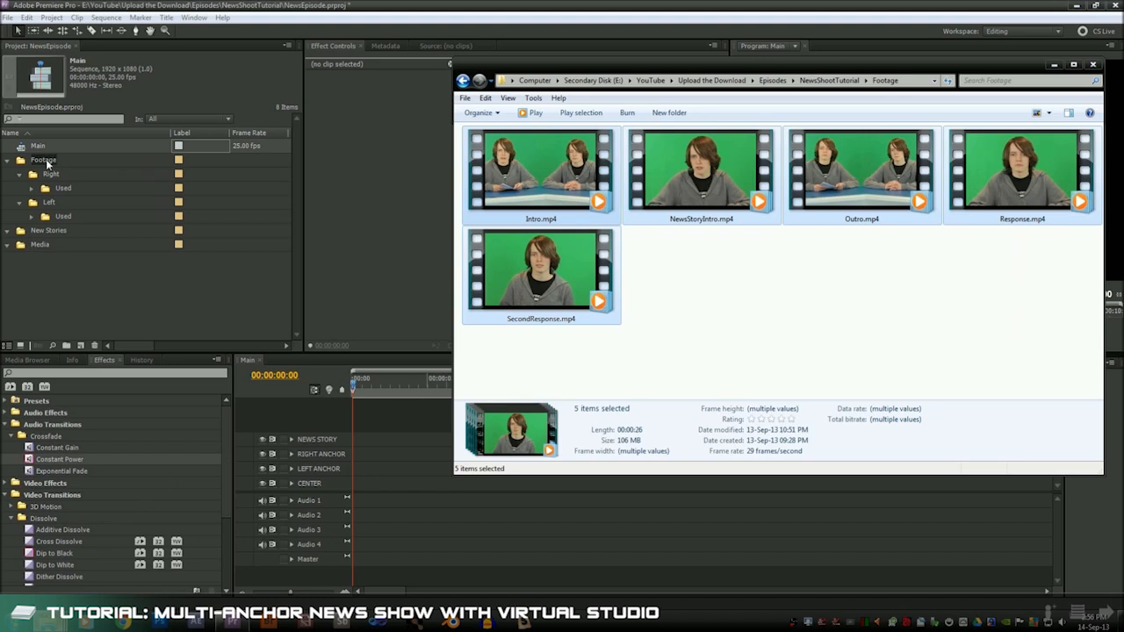
# Bring the anchor clips and NewsStoryIntro into the Footage and New Stories bins.
pyautogui.click(42, 160)
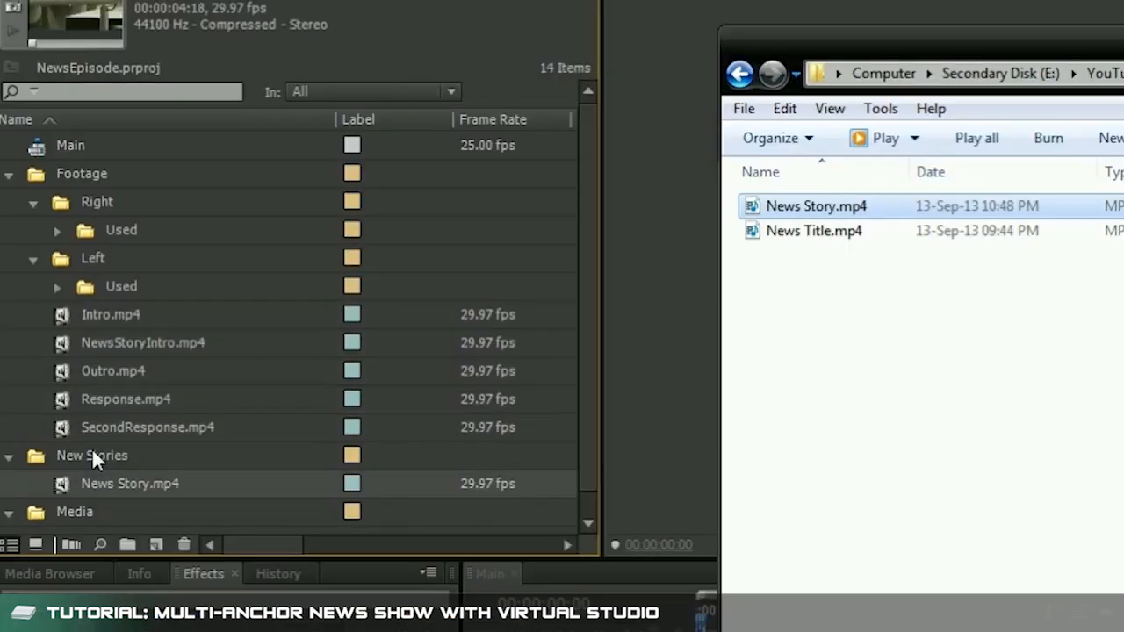
pyautogui.click(815, 230)
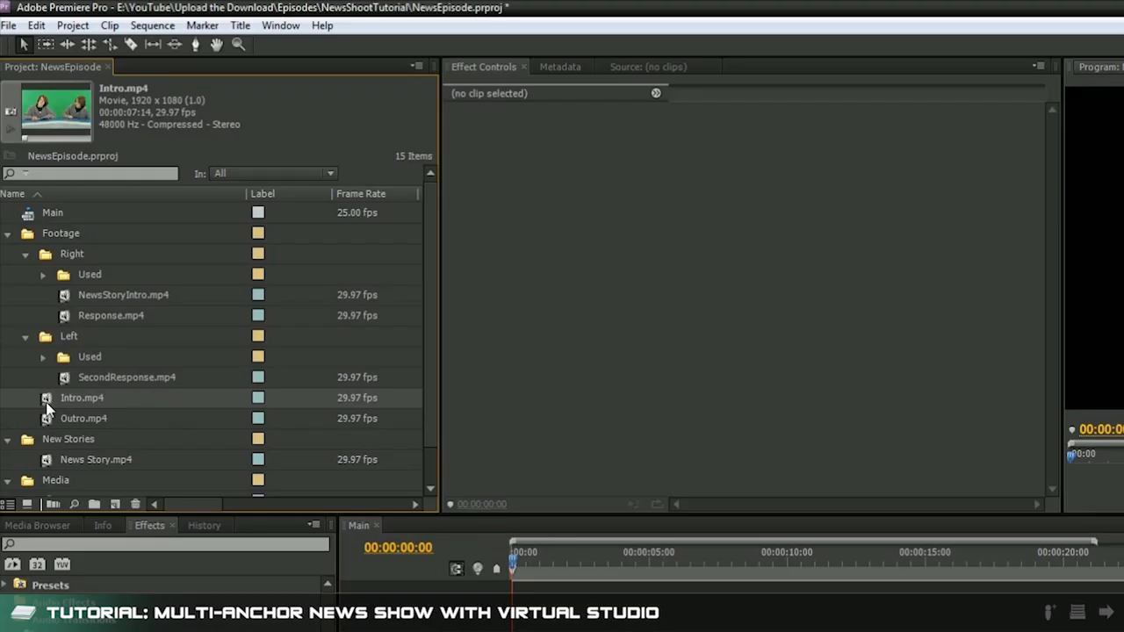
# Preview the Intro clip in the Source Monitor before placing it on the CENTER track.
pyautogui.doubleClick(80, 397)
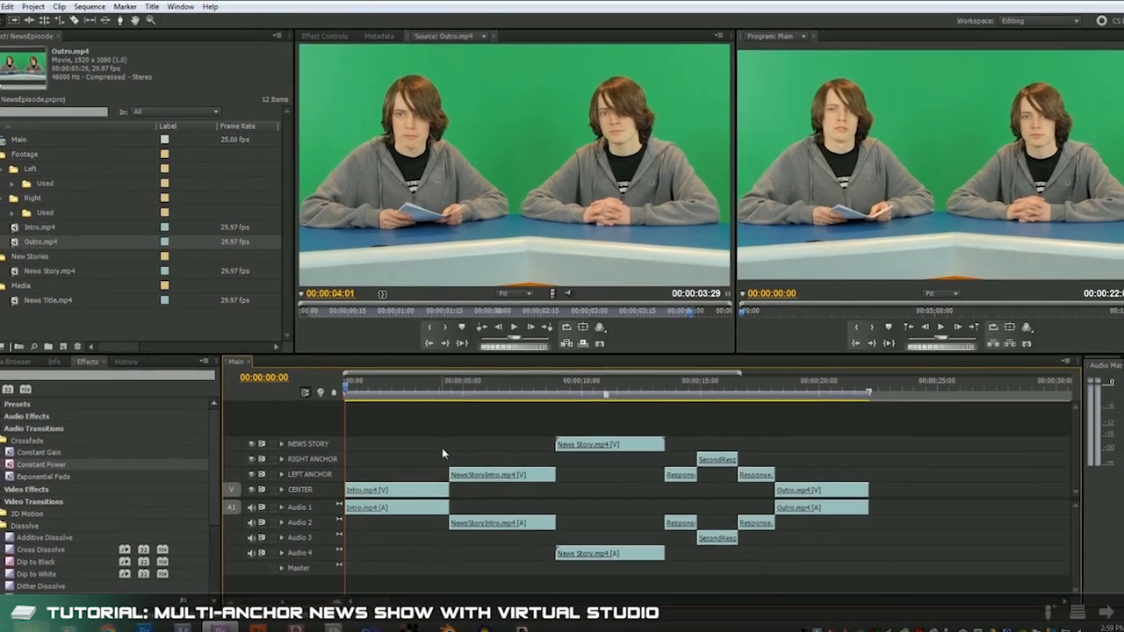
# In the Audio Track Mixer set three tracks to +6 dB and Audio 4 to -7.5 dB.
pyautogui.click(735, 46)
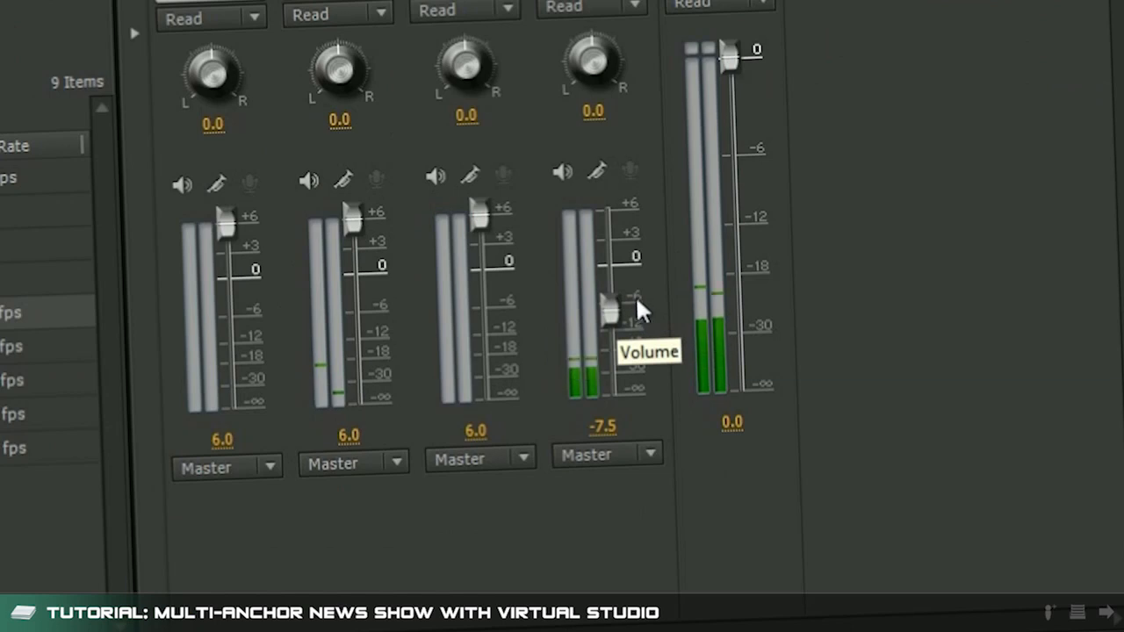
pyautogui.moveTo(611, 302); pyautogui.dragTo(606, 316)
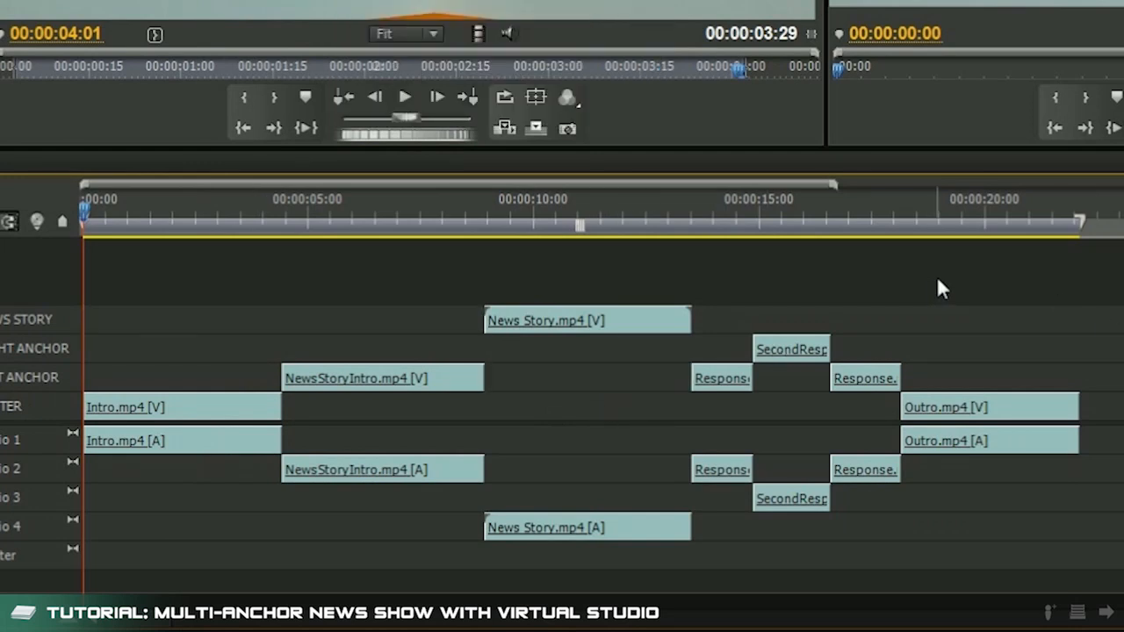
# Replace the selected anchor clips with a linked After Effects composition.
pyautogui.click(383, 378)
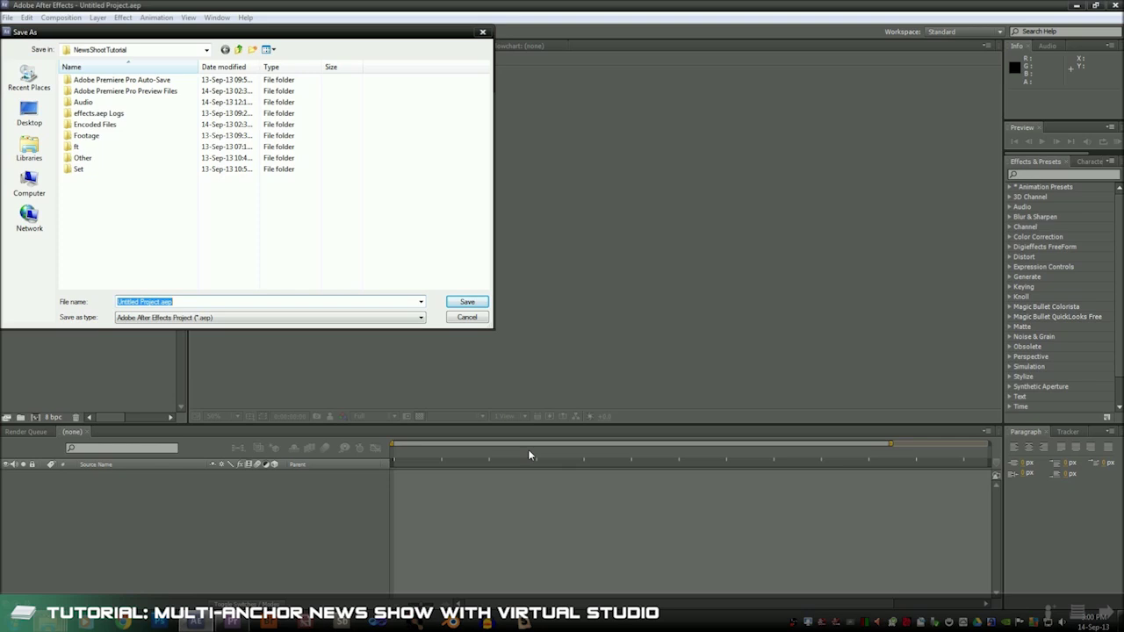
# Save the After Effects project as GreenScreenNews.aep in the NewsShootTutorial folder.
pyautogui.write('GreenScreen')
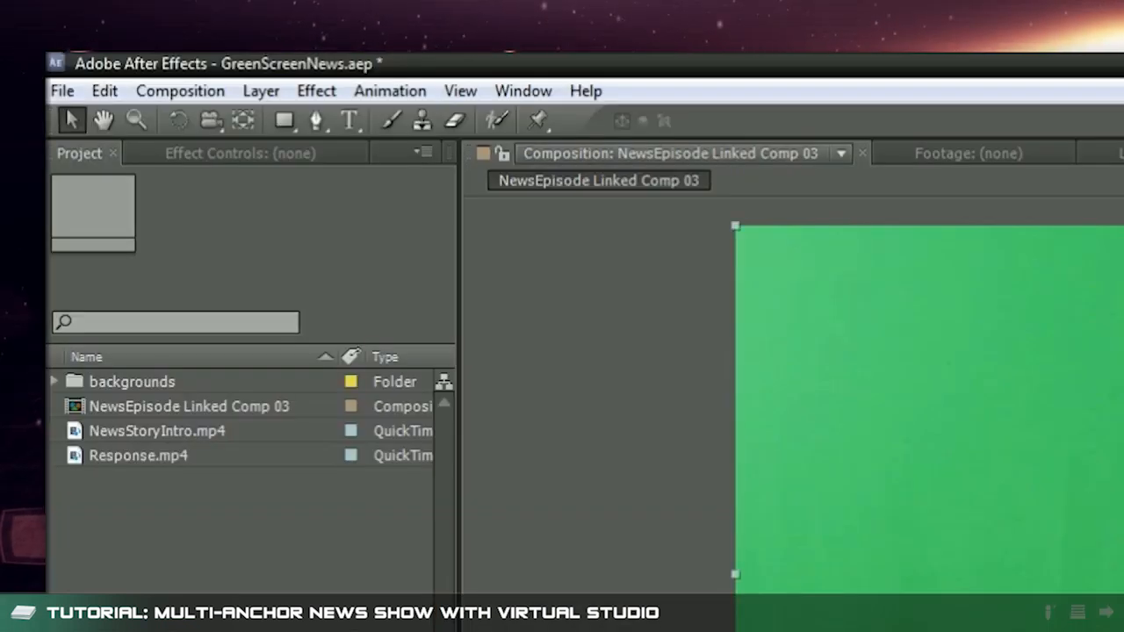
# Pre-compose the left anchor layer as a composition named LeftAnchor_Greenscreen.
pyautogui.click(260, 91)
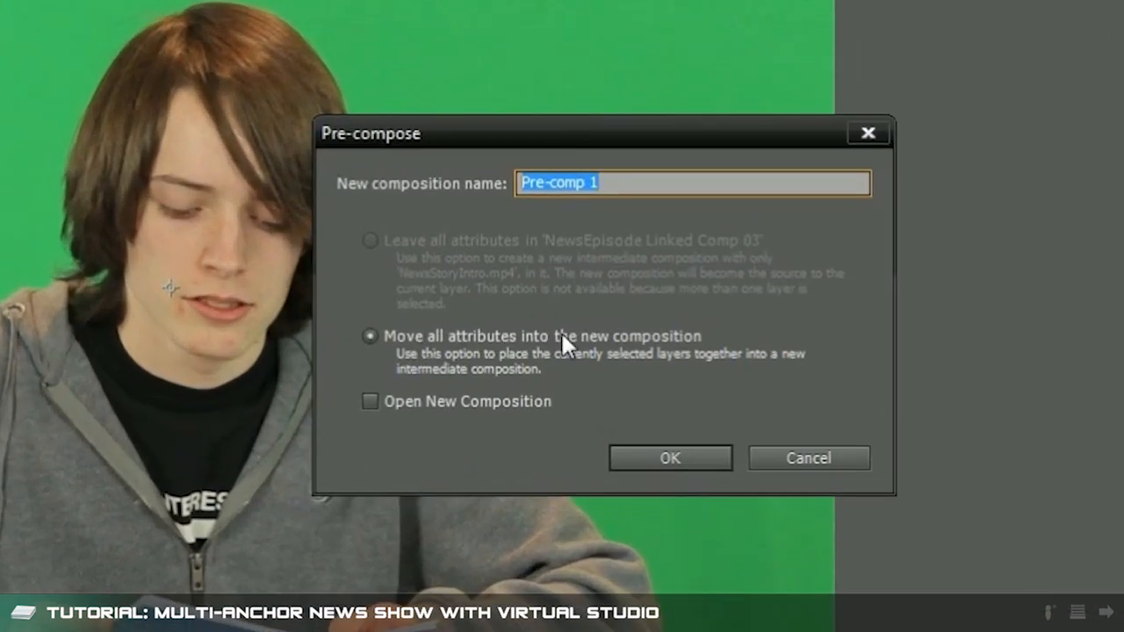
pyautogui.write('Left')
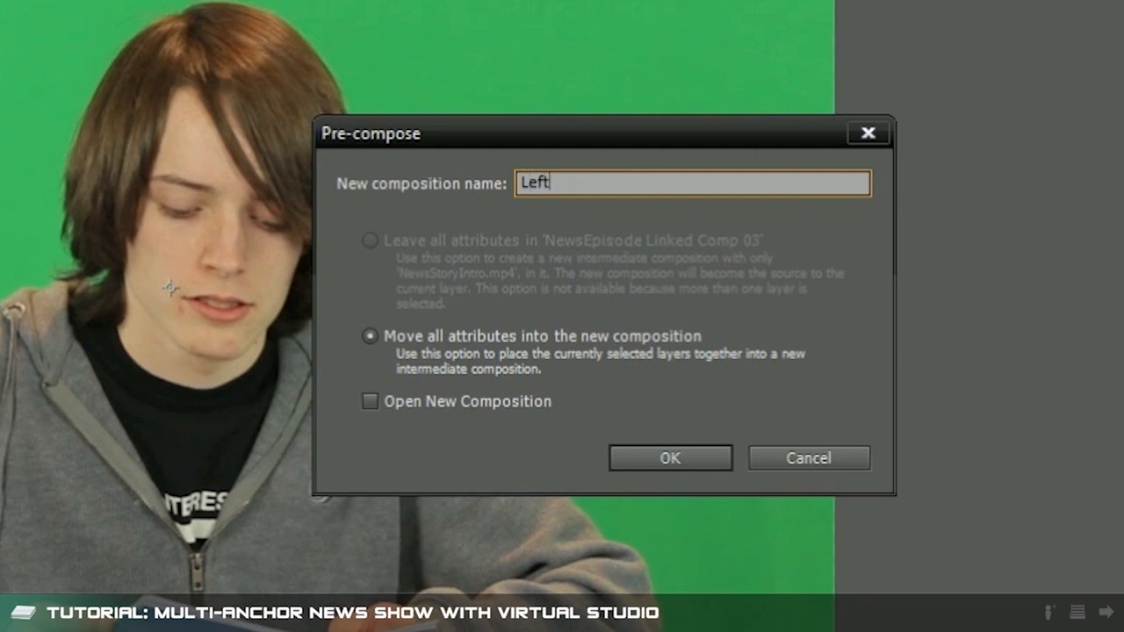
pyautogui.write('Anchor_G')
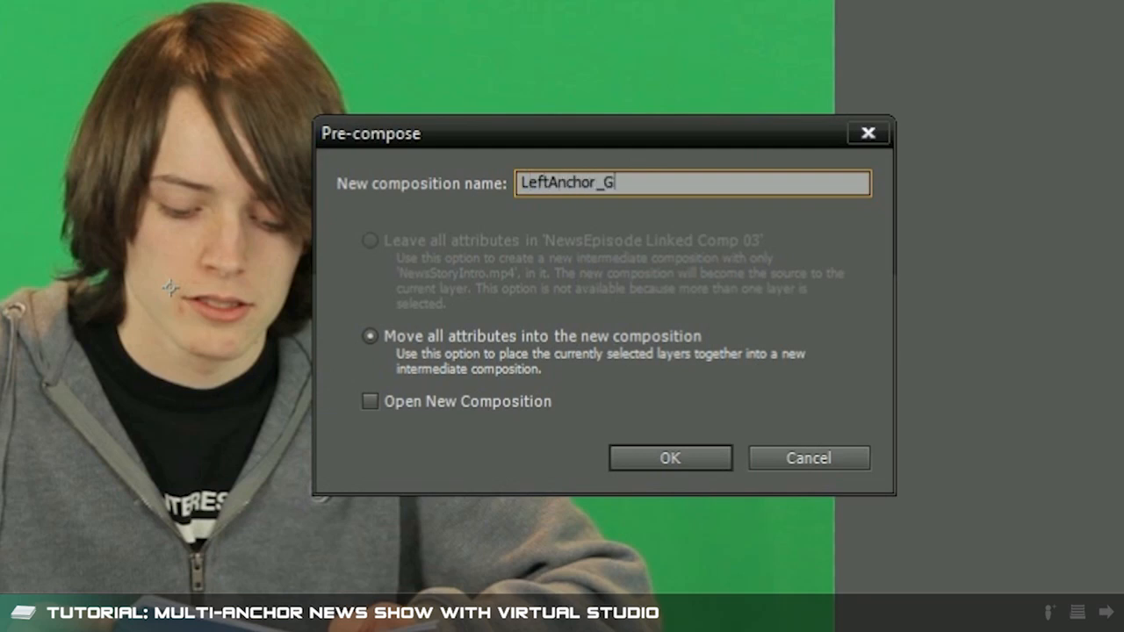
pyautogui.click(670, 457)
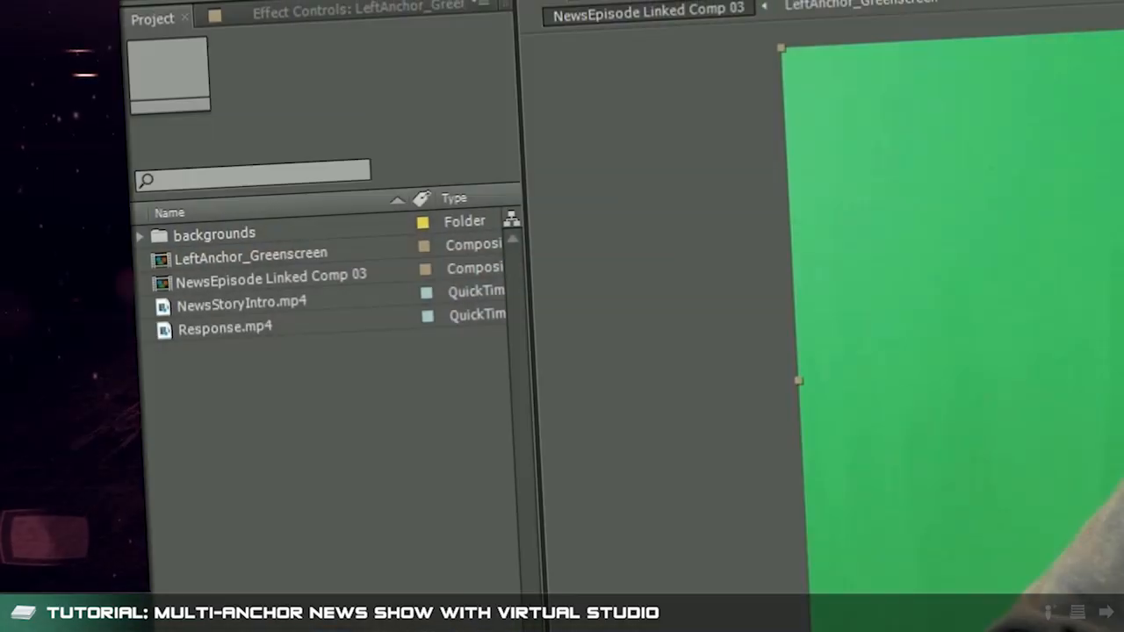
# Expand the backgrounds folder and pick the ONESHOT-LEFT-BG image.
pyautogui.click(141, 236)
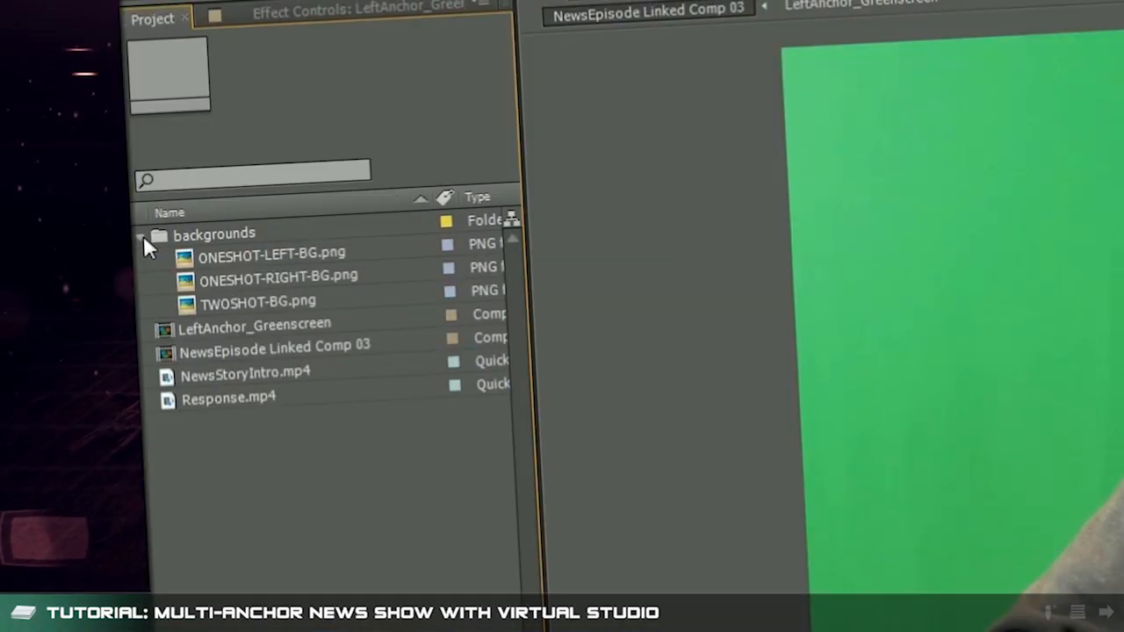
pyautogui.click(272, 253)
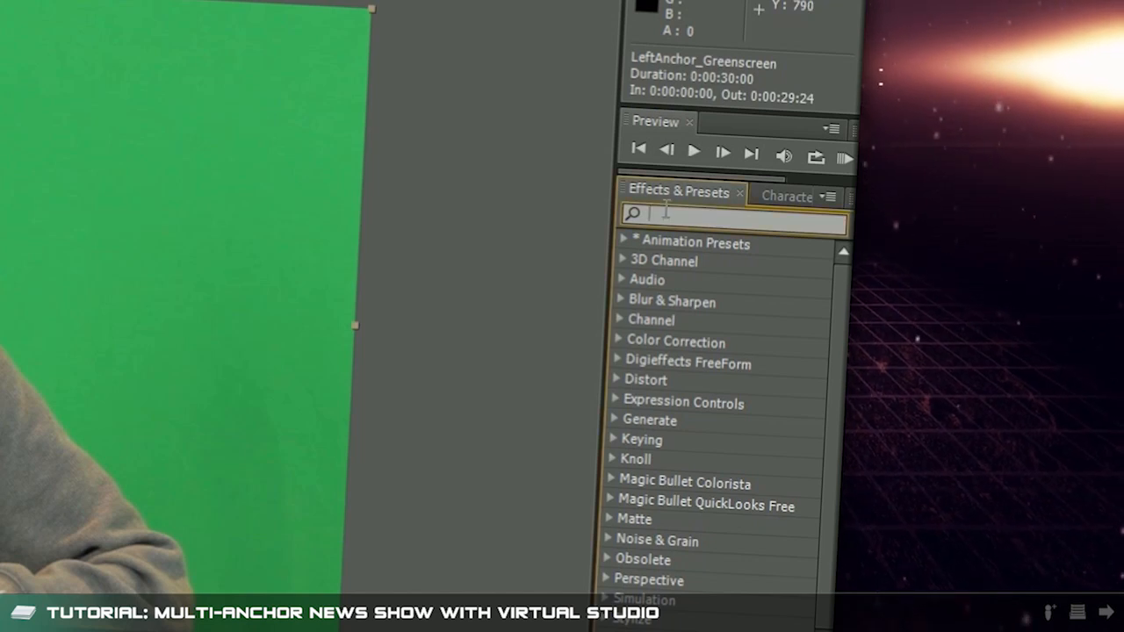
# Apply Keylight to the left anchor layer and sample the green backdrop as the screen colour.
pyautogui.write('keylight')
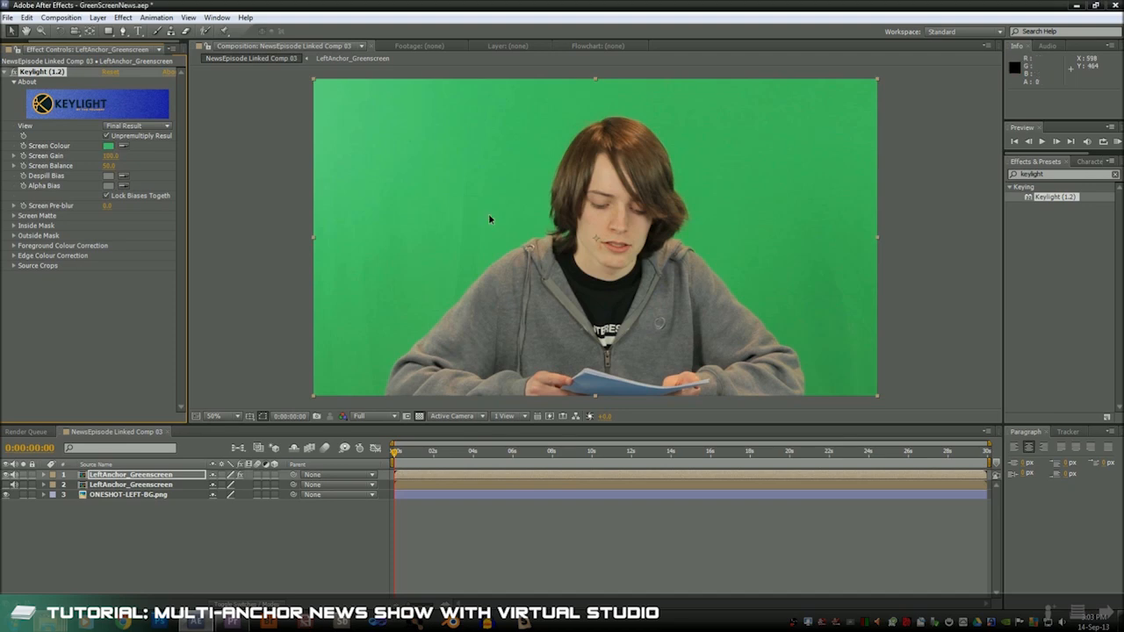
pyautogui.click(137, 127)
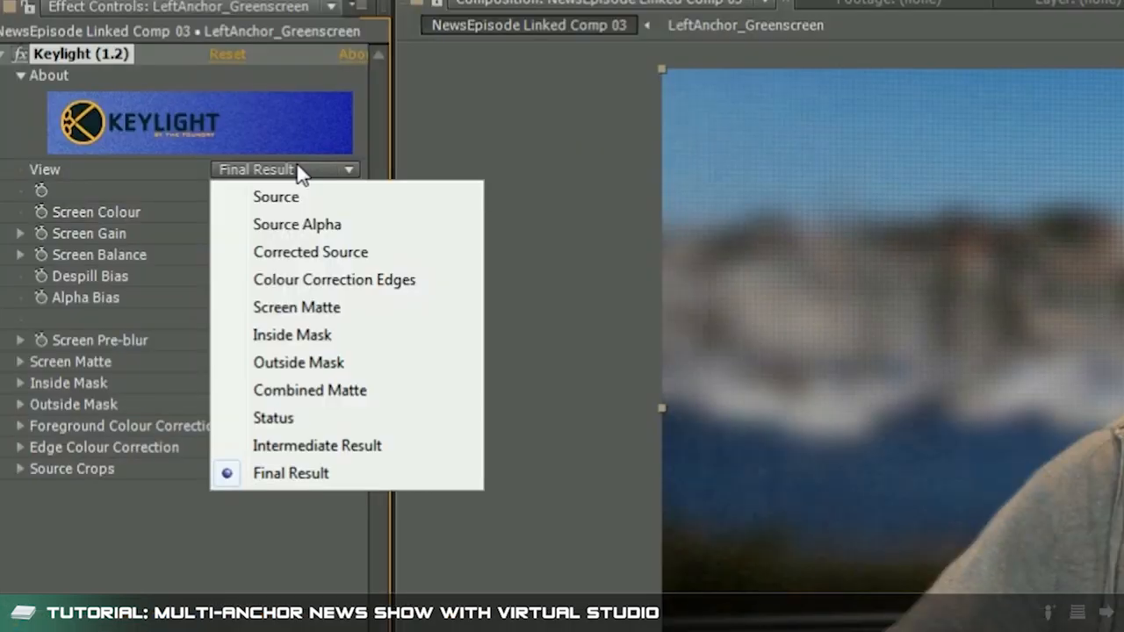
pyautogui.click(297, 308)
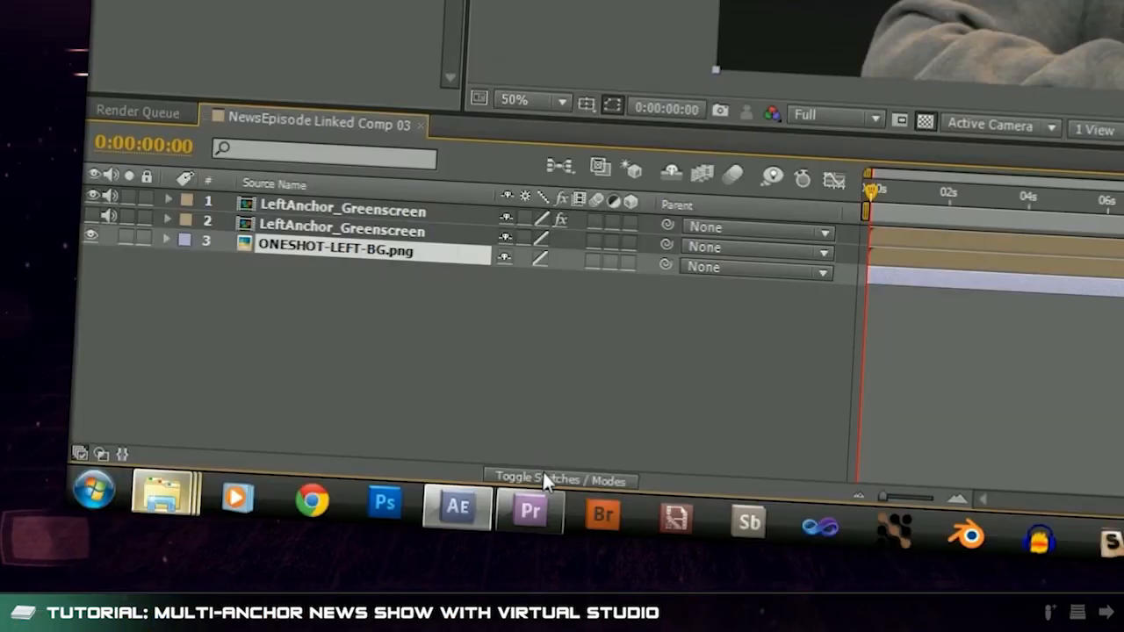
# Set the layer's Track Matte to Alpha Matte "LeftAnchor_Greenscreen" over the background.
pyautogui.click(641, 263)
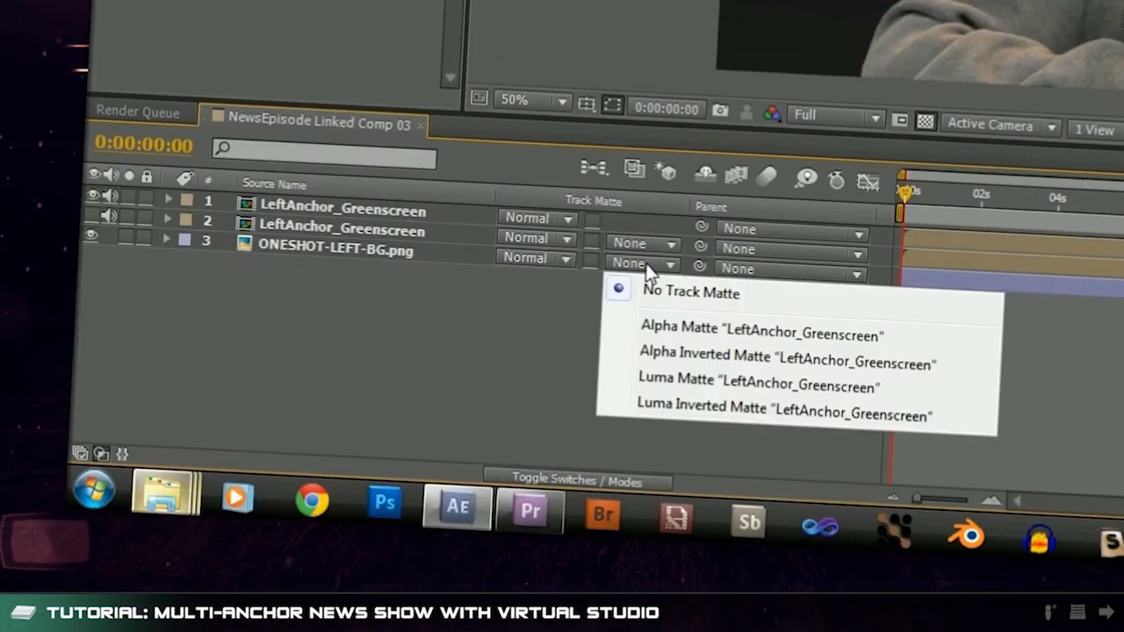
pyautogui.click(763, 334)
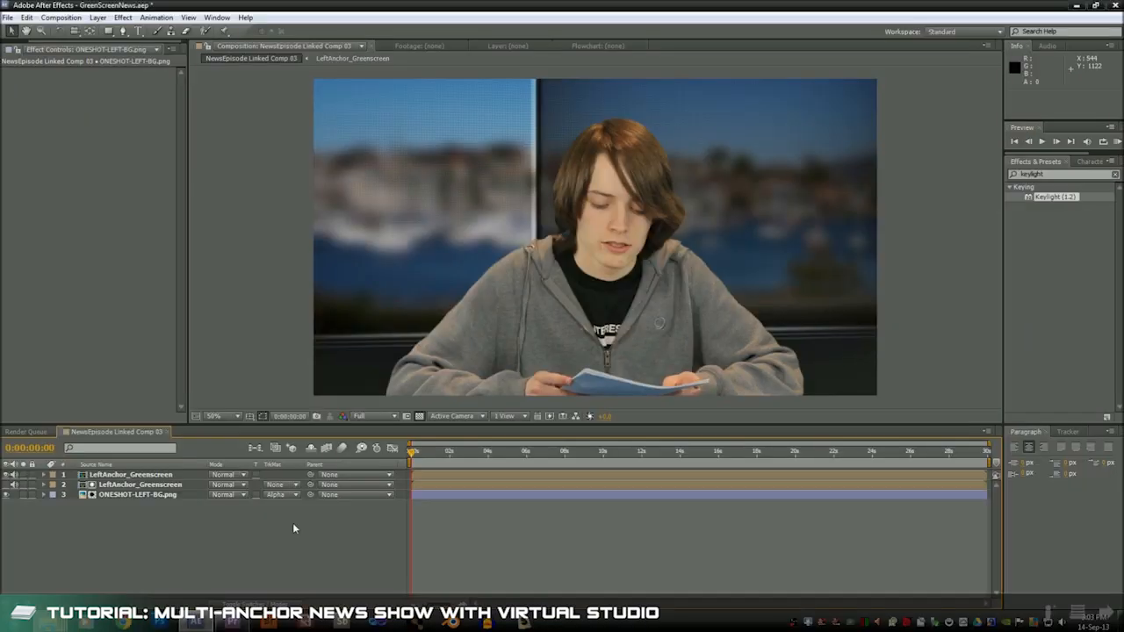
pyautogui.click(482, 452)
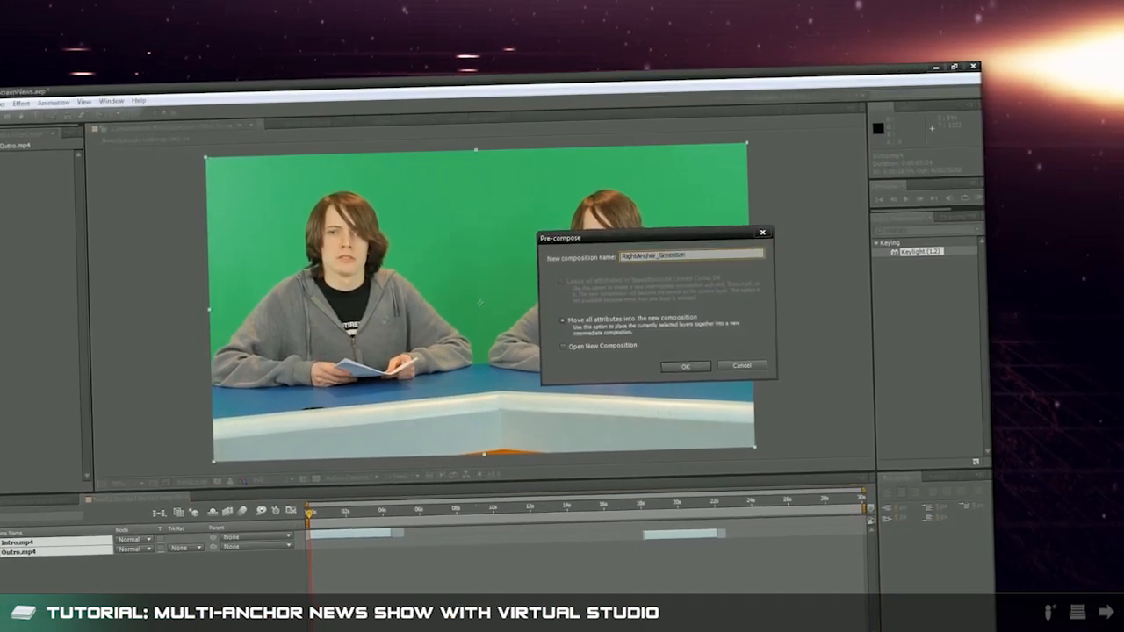
# Pre-compose the remaining anchor layers to produce linked comps 04 and 05 GreenScreen.
pyautogui.click(686, 367)
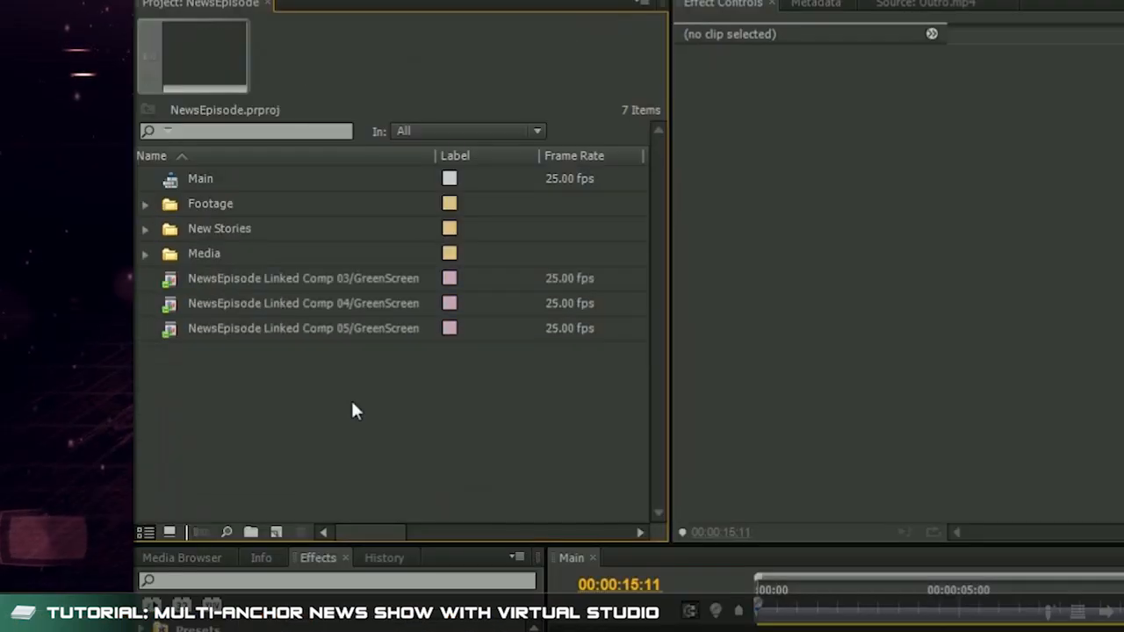
pyautogui.moveTo(280, 510)
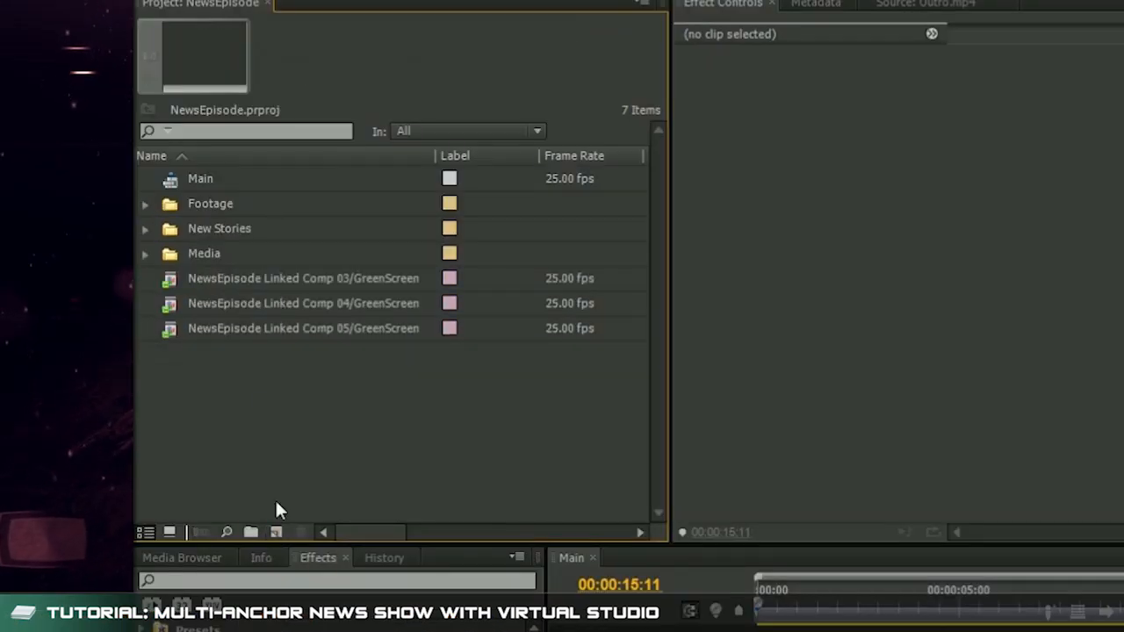
pyautogui.click(200, 179)
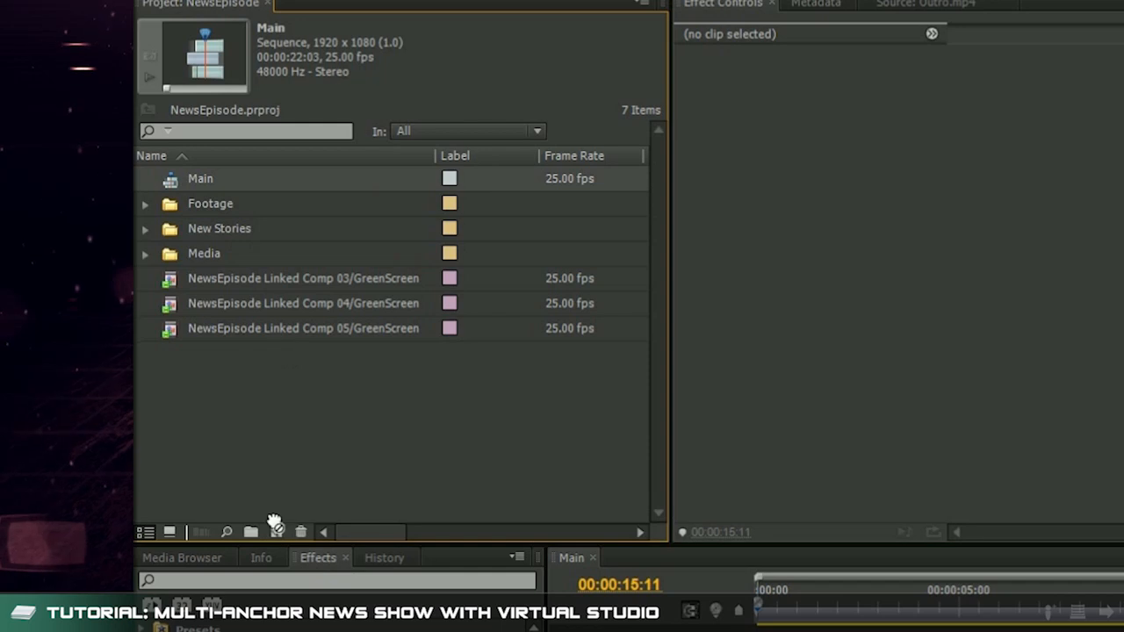